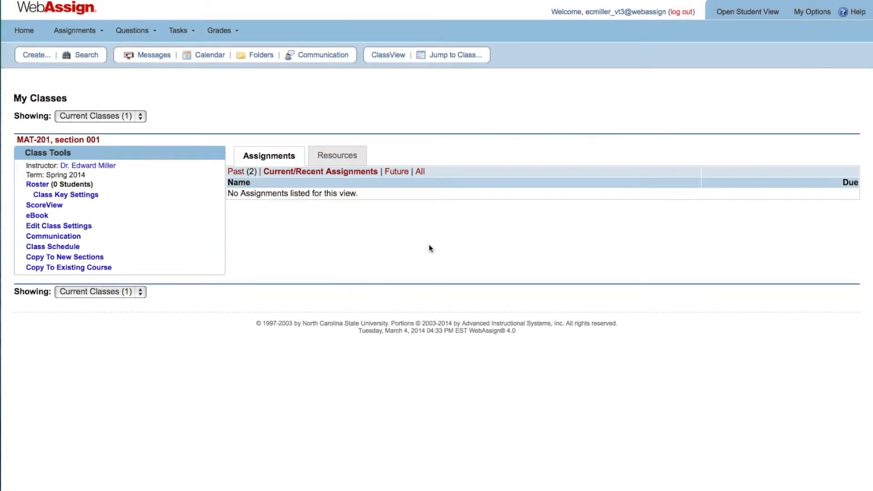
mouse_move(314, 251)
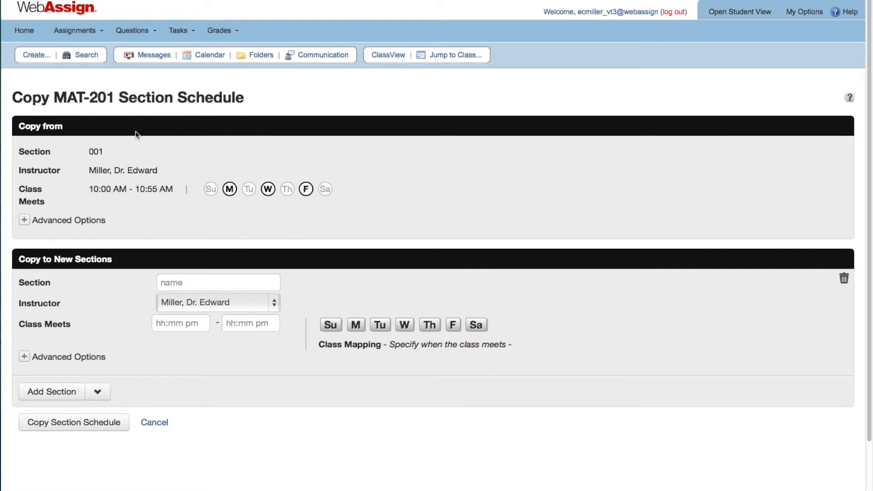
mouse_move(252, 204)
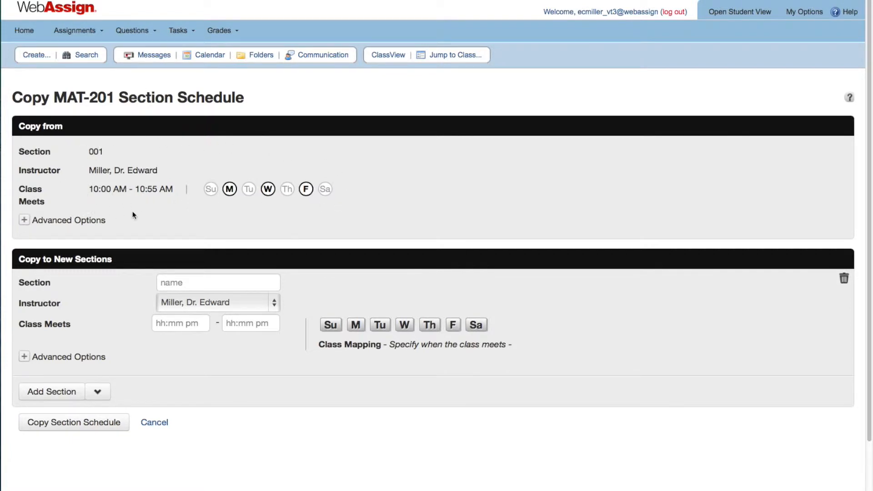
mouse_move(175, 209)
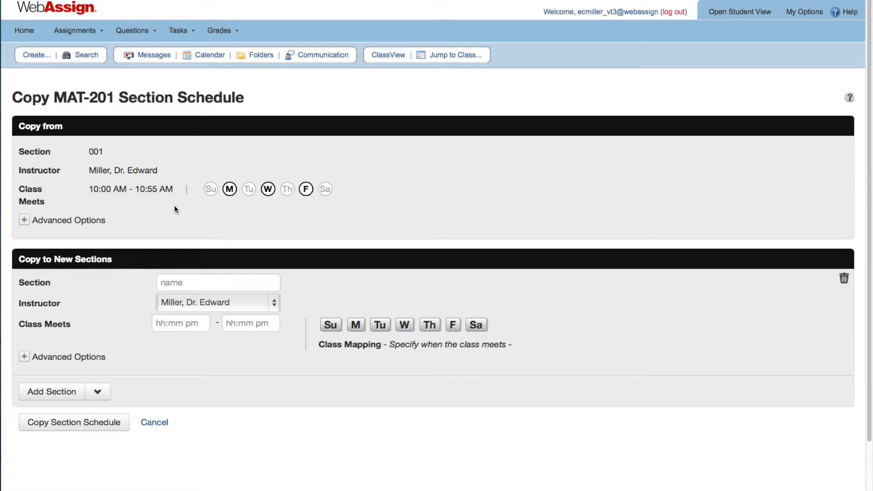
click(218, 282)
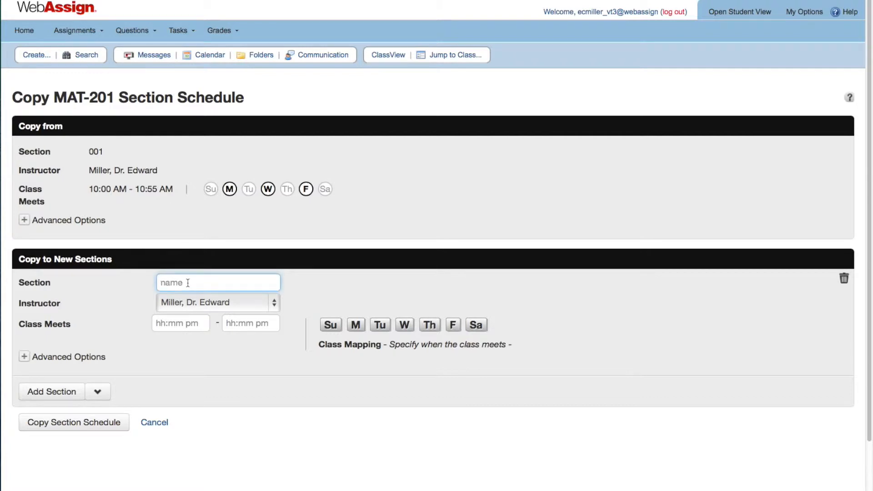
text(002)
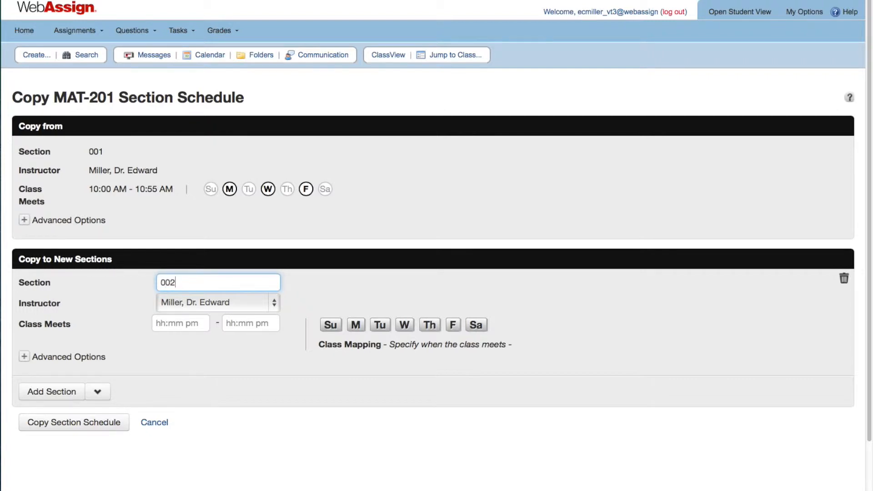
mouse_move(192, 287)
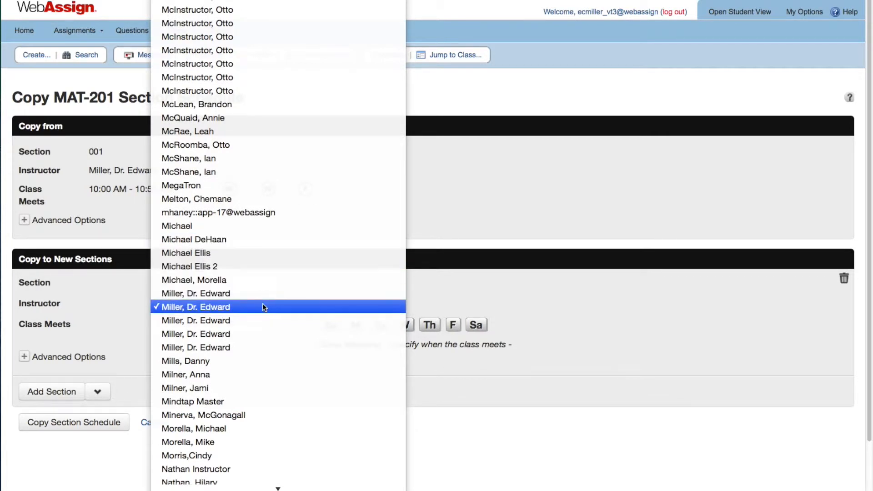
click(196, 307)
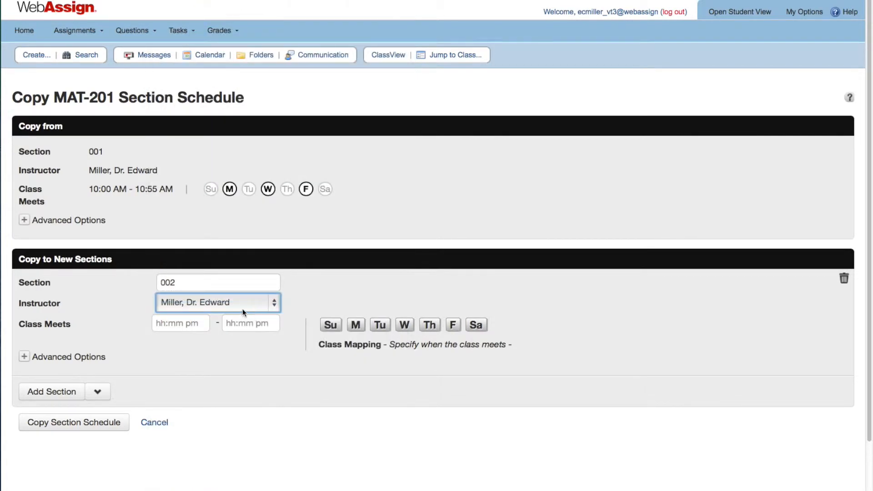
- Set section 002 to meet 9:30am–10:55am on Tuesdays and Thursdays
text(9)
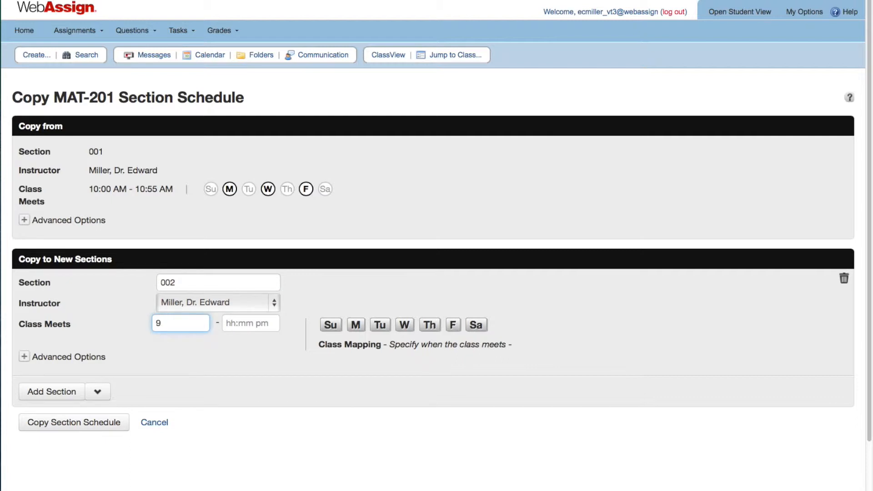
text(:30)
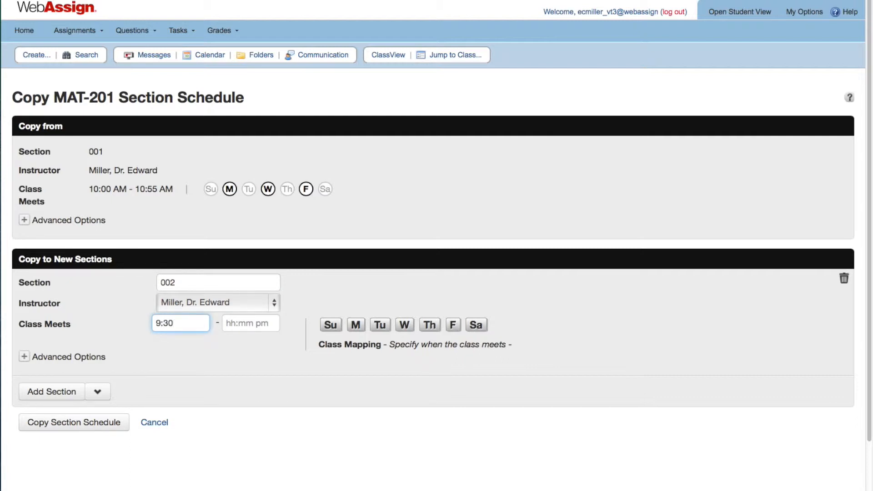
text(1)
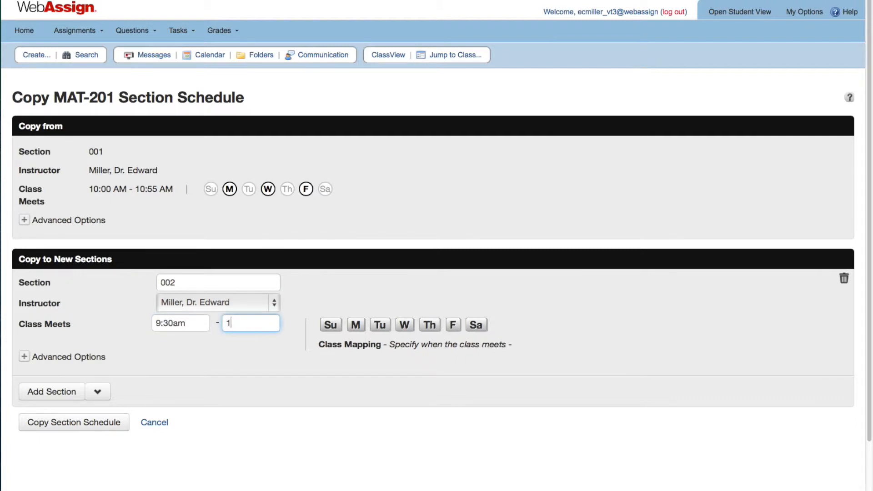
text(0:55)
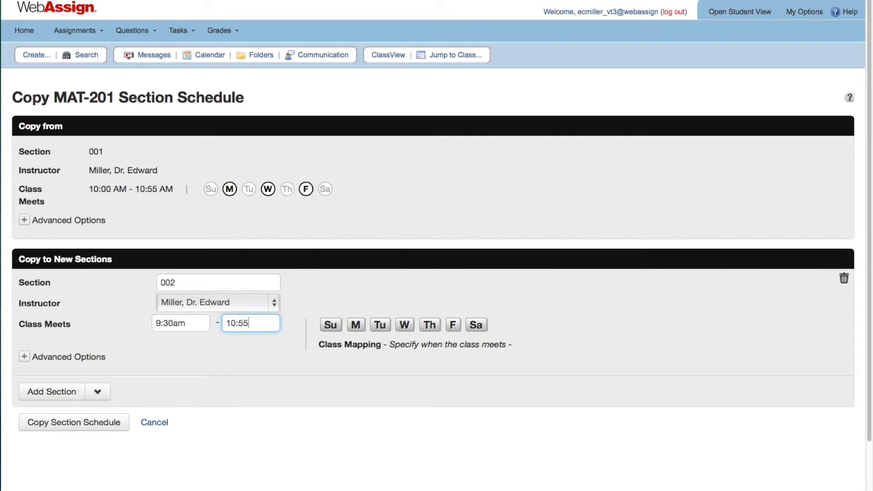
text(am)
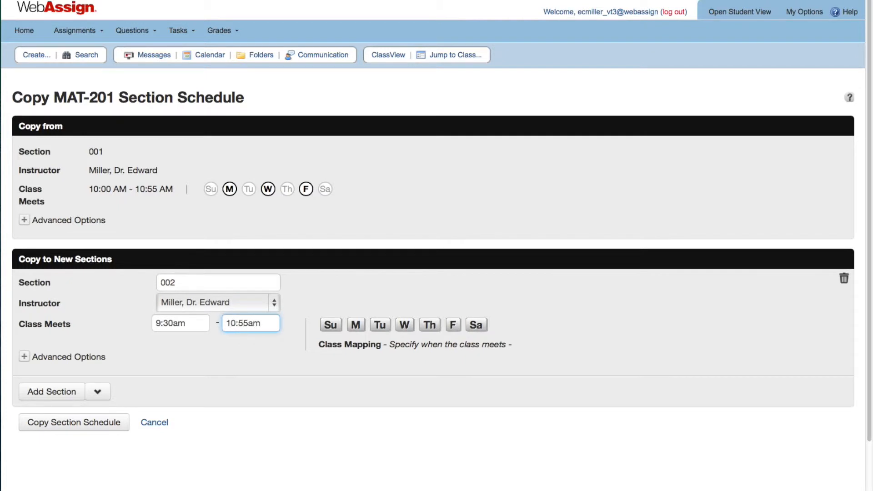
click(380, 325)
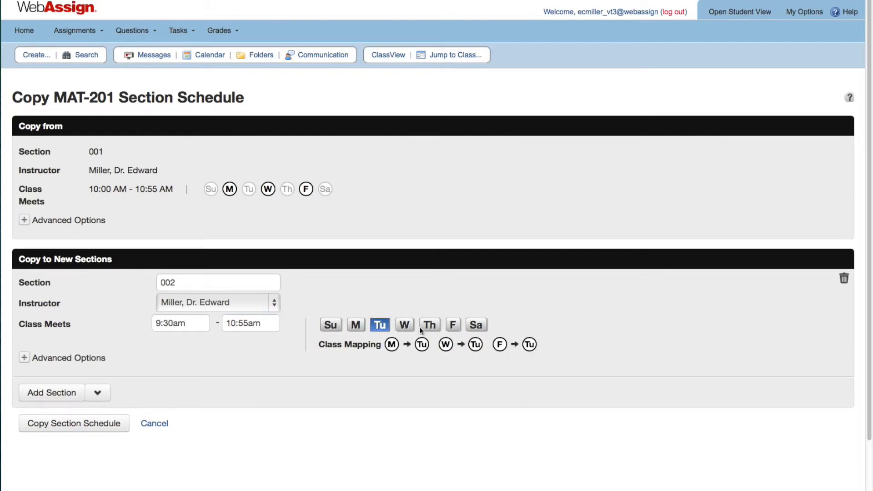
click(430, 325)
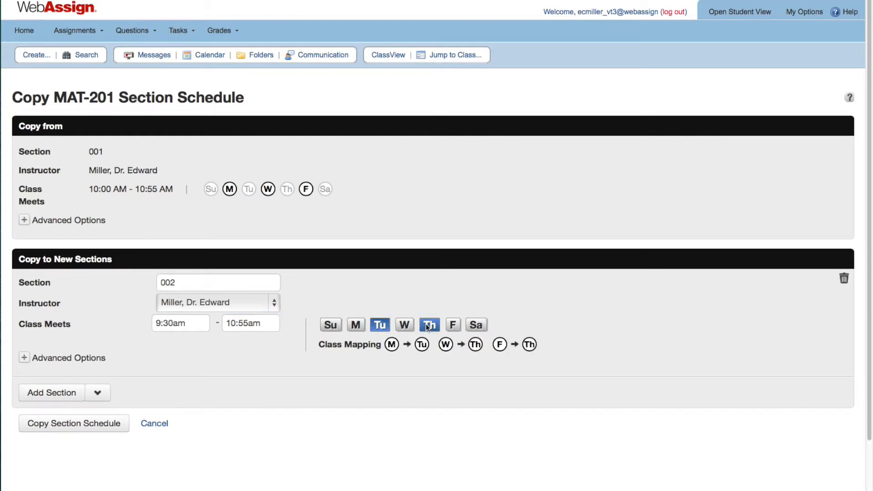
click(429, 325)
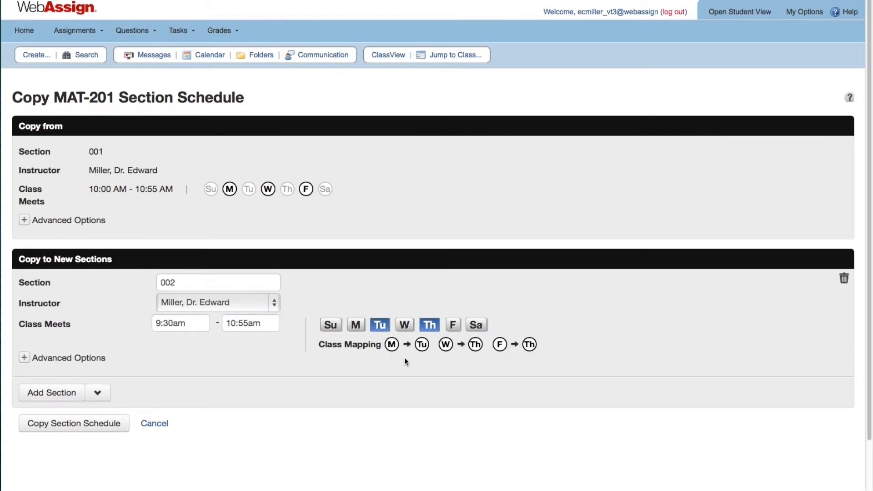
mouse_move(471, 363)
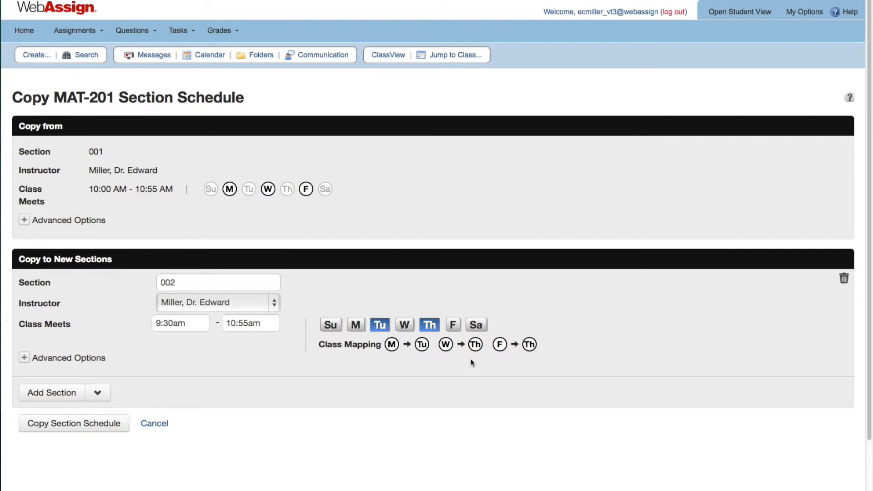
mouse_move(513, 361)
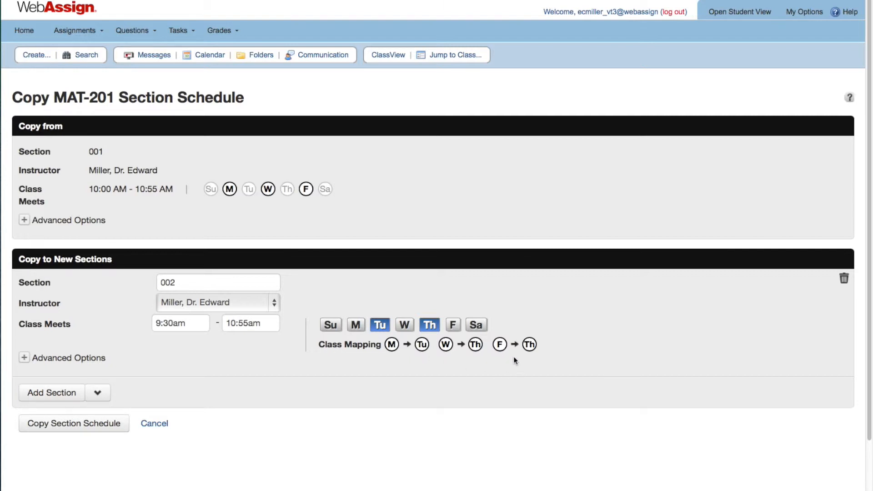
mouse_move(528, 357)
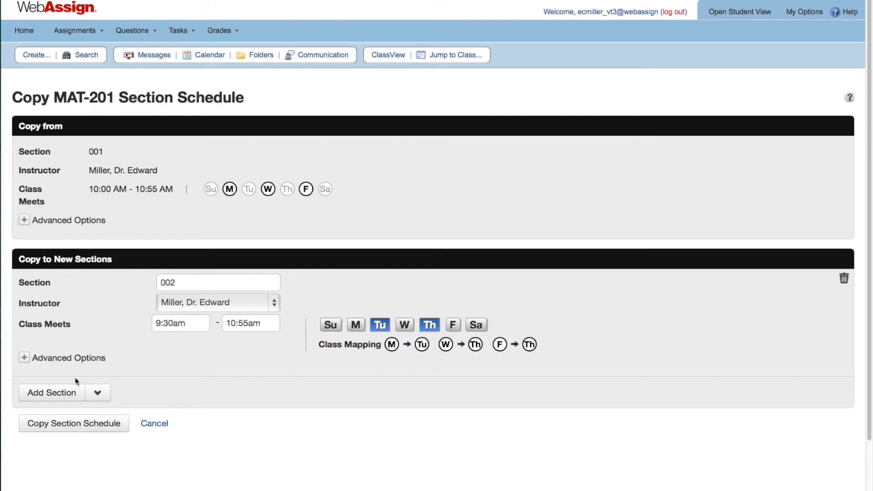
click(51, 393)
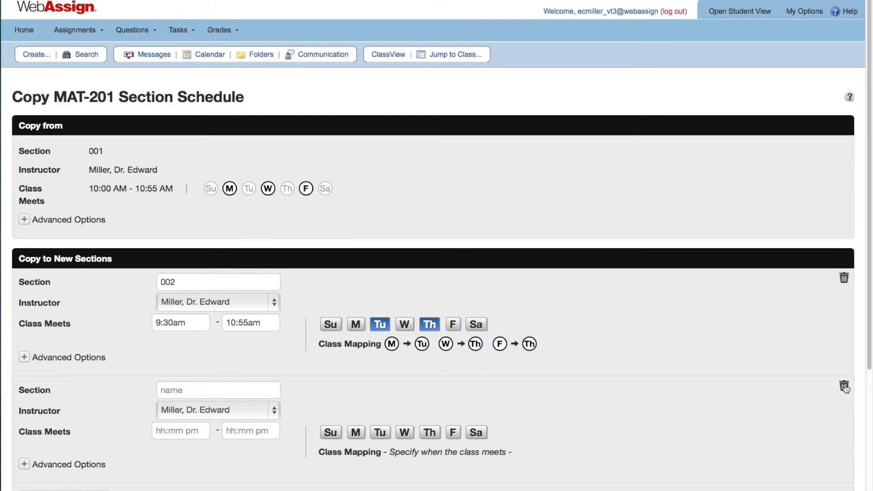
click(844, 388)
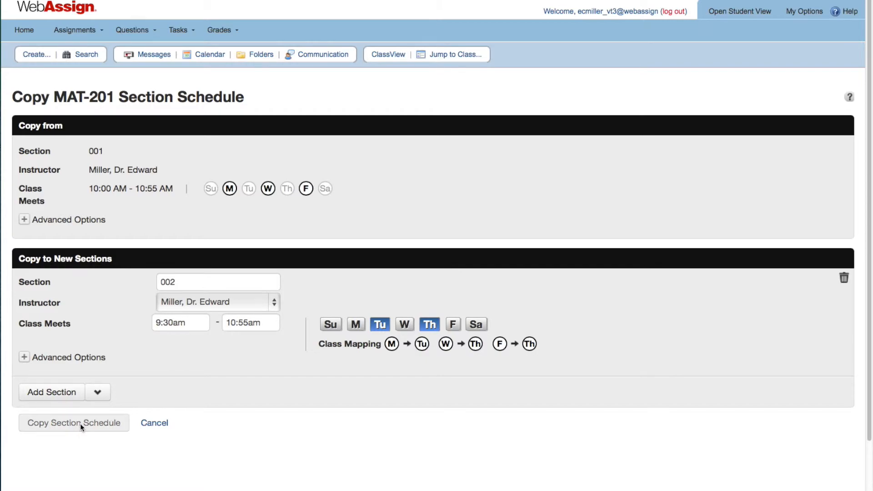
- Copy section 001's schedule to section 002 and dismiss the success message
click(74, 423)
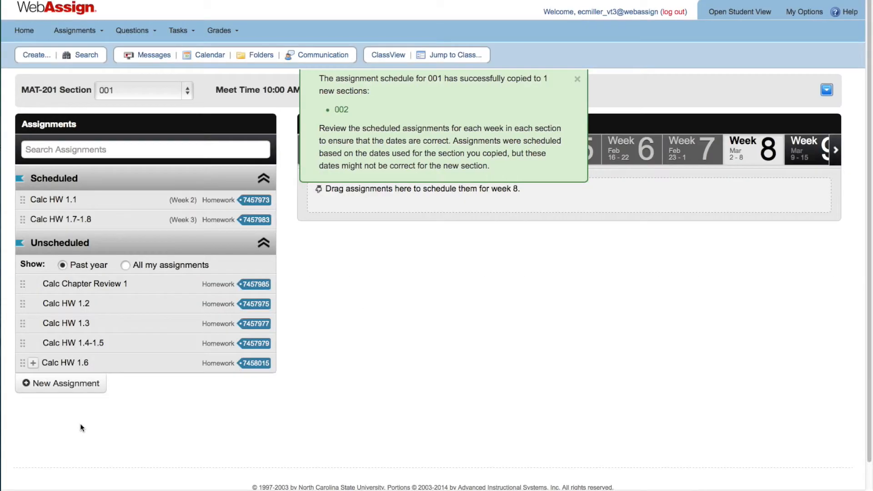
mouse_move(567, 88)
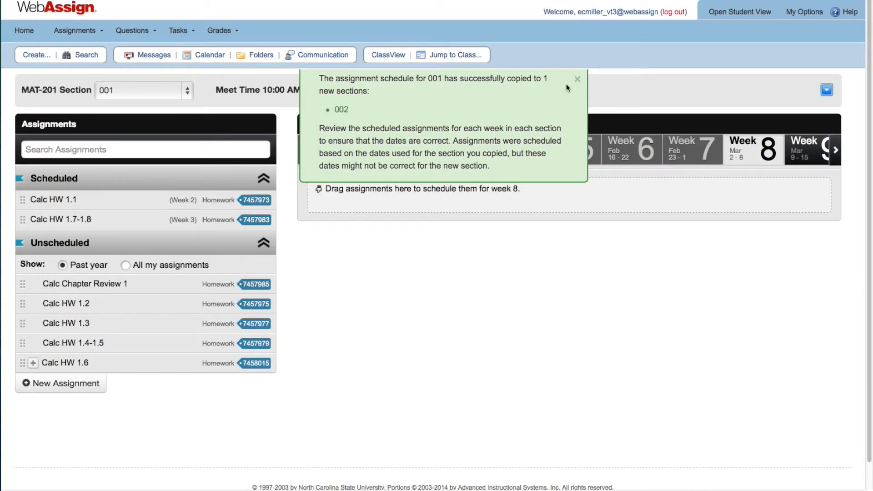
click(578, 79)
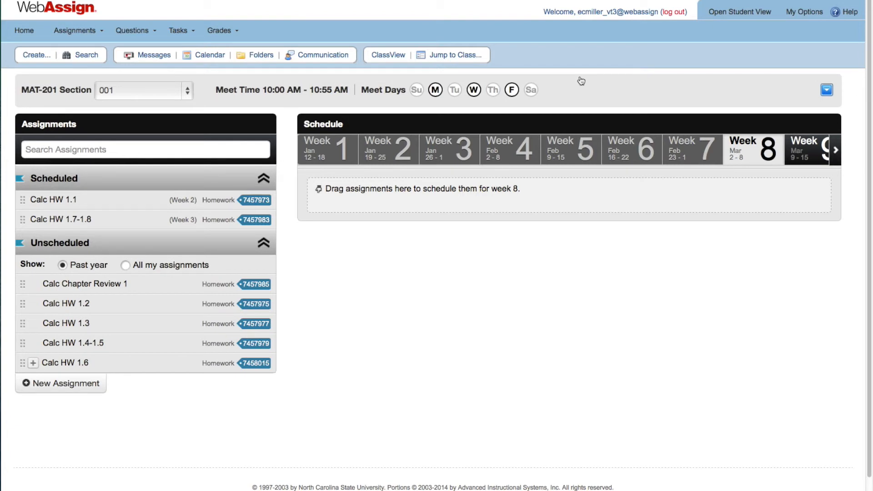
mouse_move(207, 92)
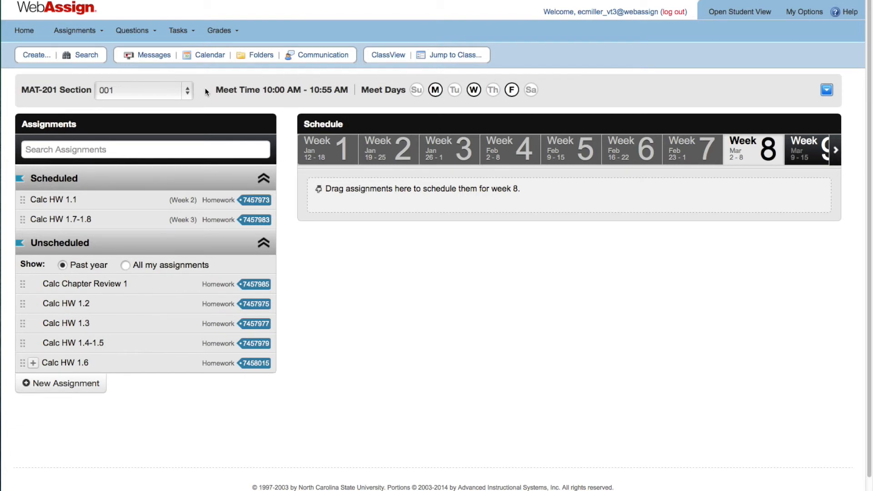
- Start adding another MAT-201 section and bring up the Instructor Help System over it
click(143, 90)
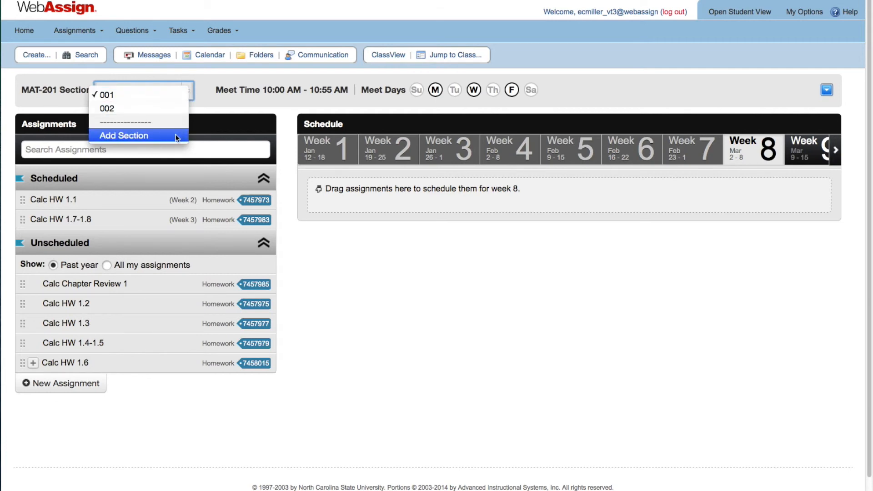
click(124, 135)
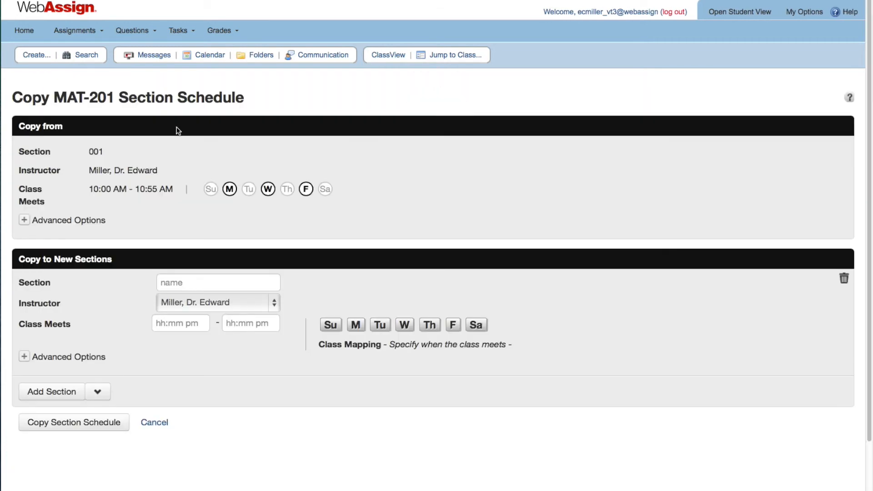
mouse_move(849, 11)
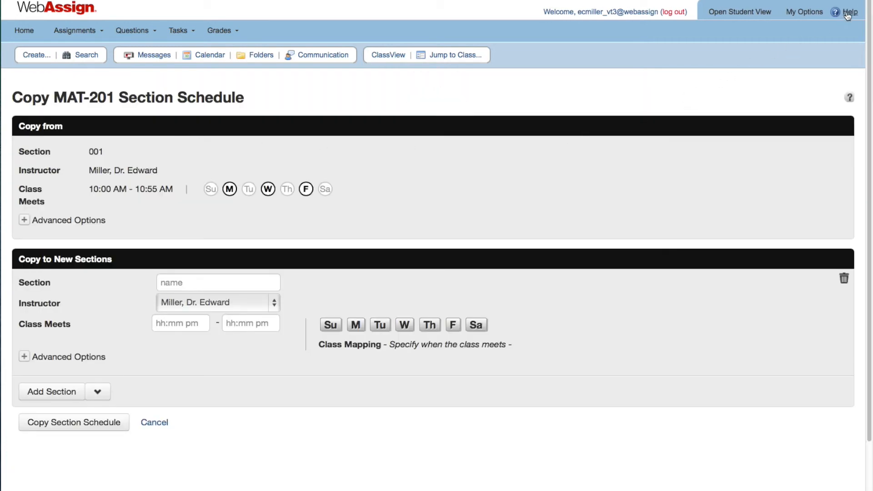
click(850, 11)
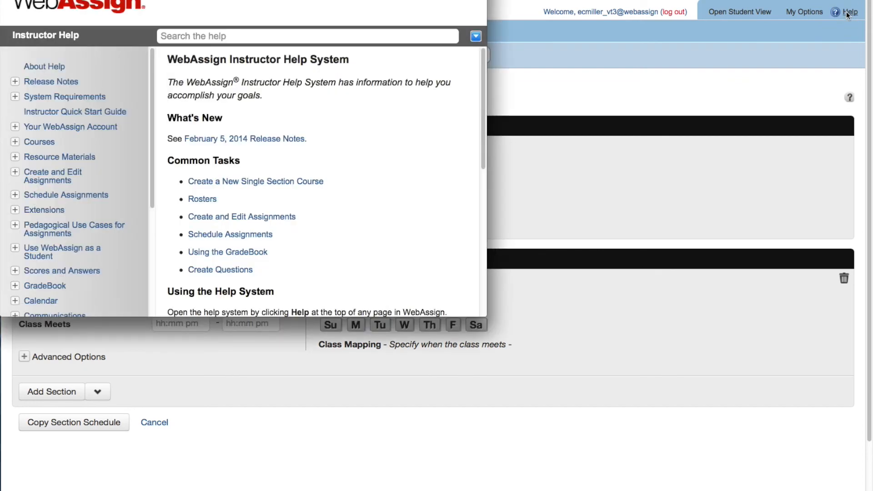